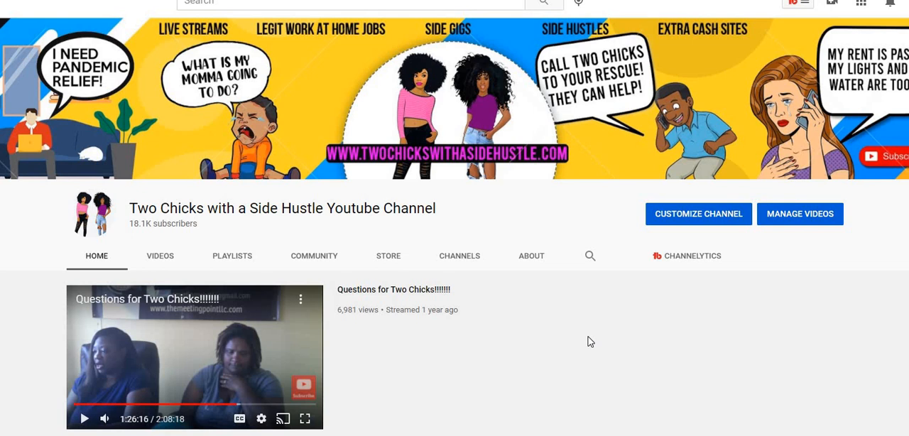
pyautogui.moveTo(569, 309)
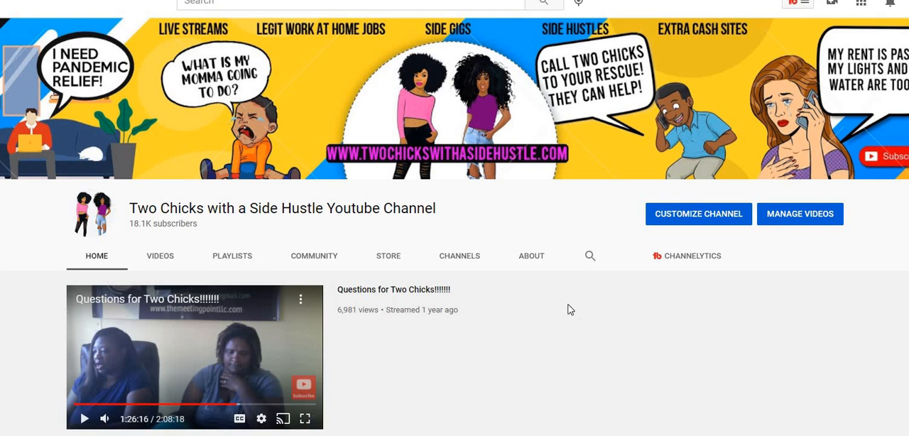
# Show the Two Chicks with a Side Hustle channel's Videos listing, newest uploads first.
pyautogui.scroll(-3)
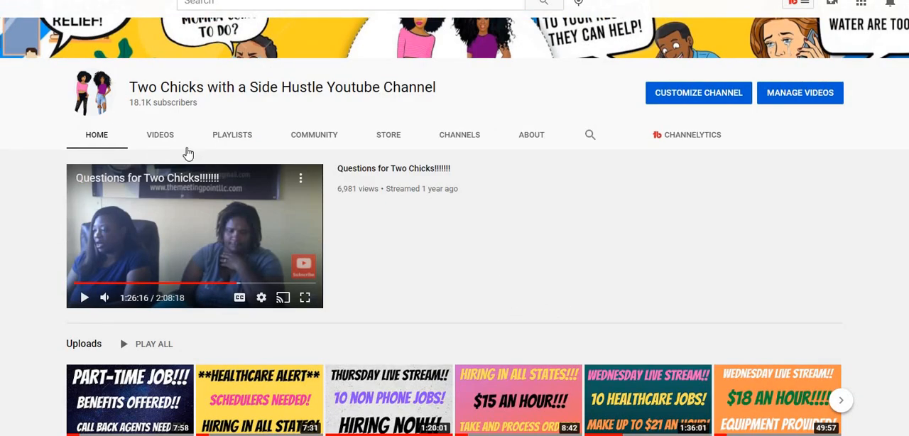
pyautogui.click(159, 135)
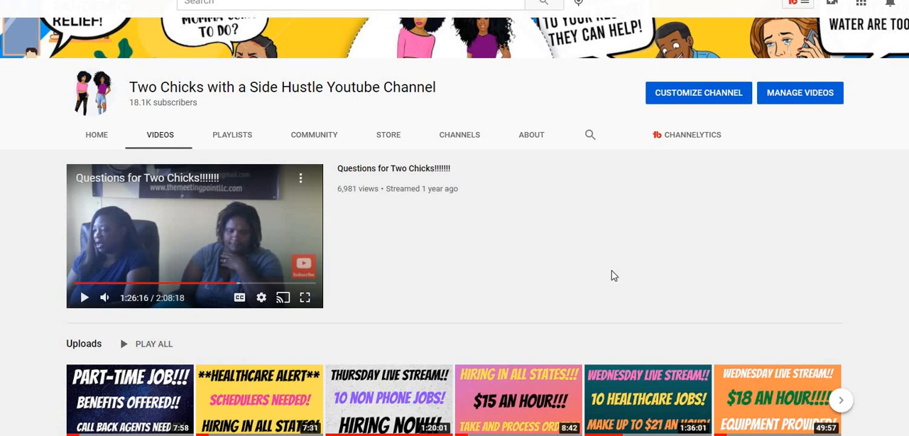
pyautogui.scroll(3)
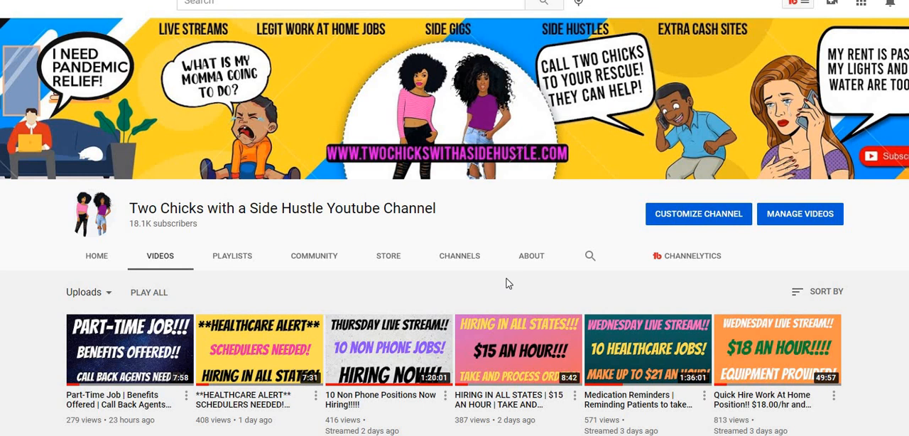
pyautogui.moveTo(270, 305)
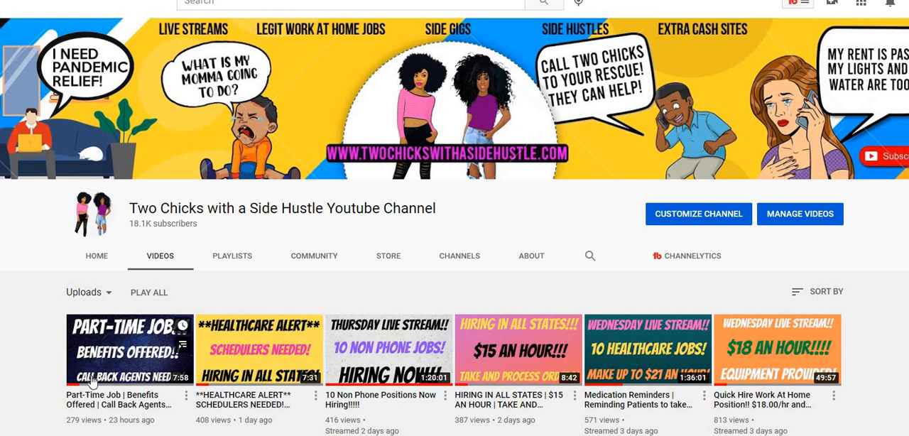
pyautogui.moveTo(315, 287)
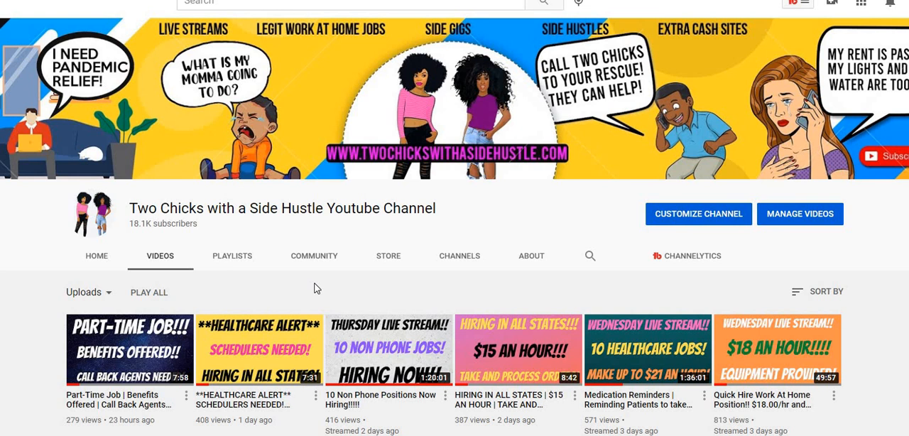
pyautogui.moveTo(398, 275)
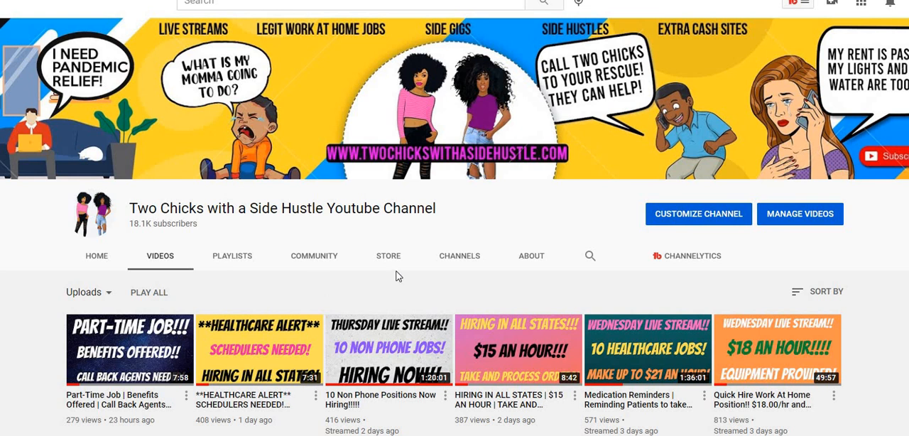
pyautogui.moveTo(394, 284)
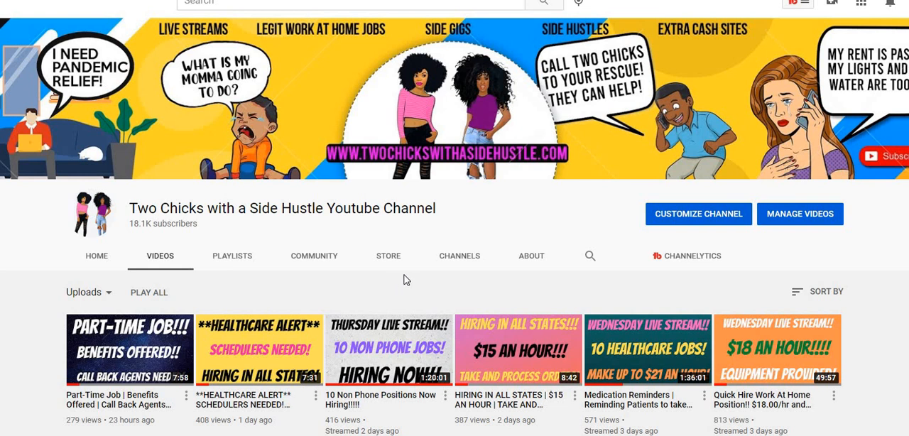
pyautogui.scroll(-3)
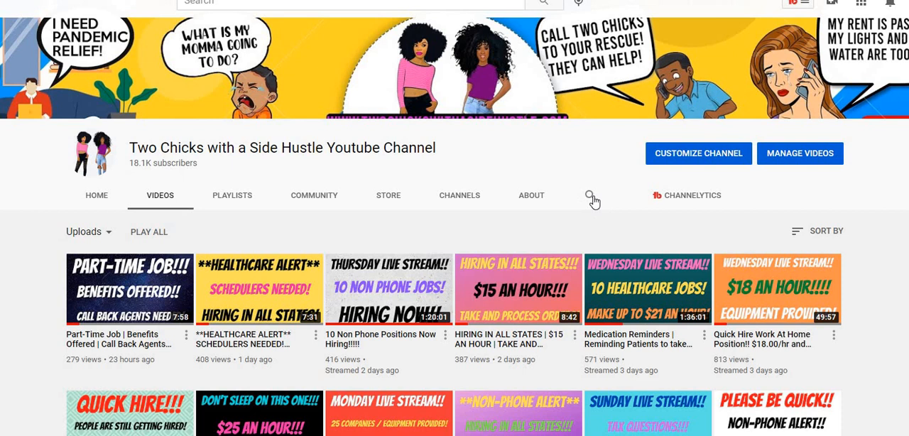
pyautogui.moveTo(523, 222)
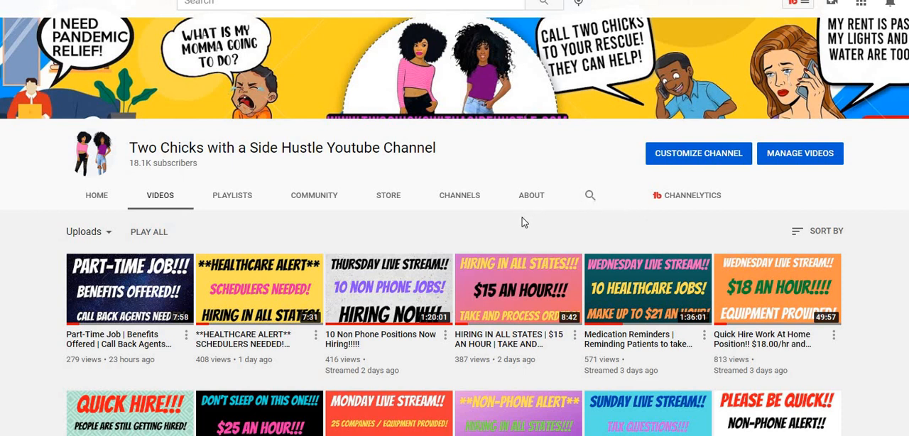
pyautogui.moveTo(426, 307)
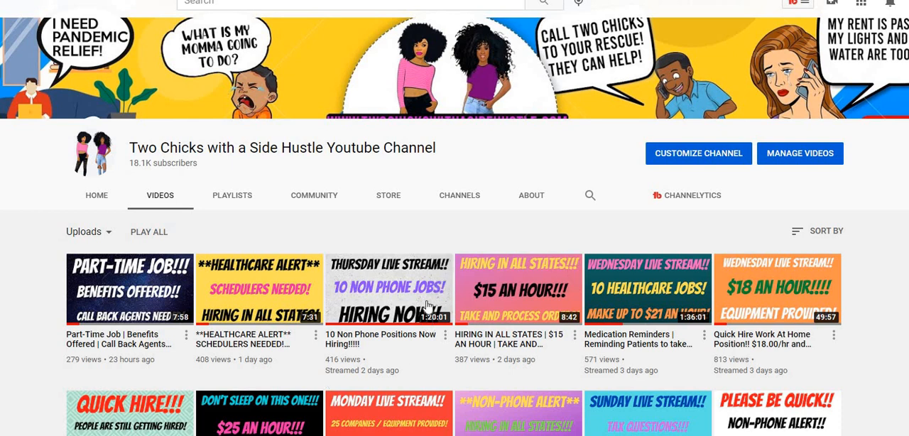
pyautogui.moveTo(389, 289)
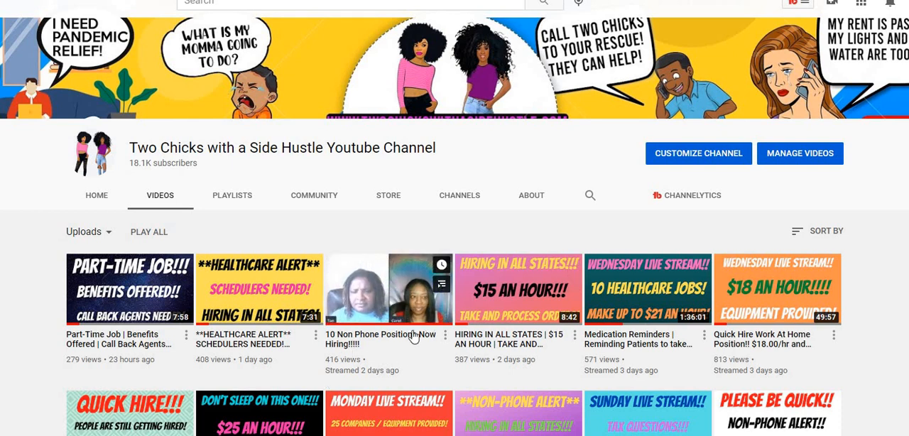
pyautogui.scroll(-3)
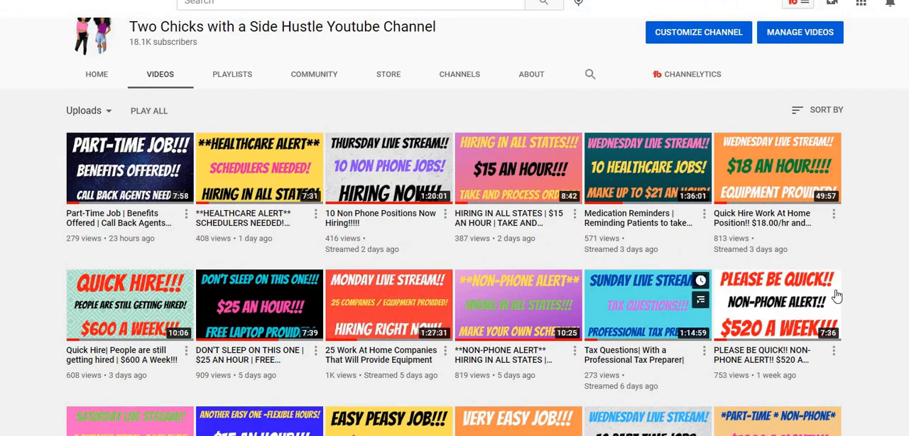
pyautogui.scroll(-3)
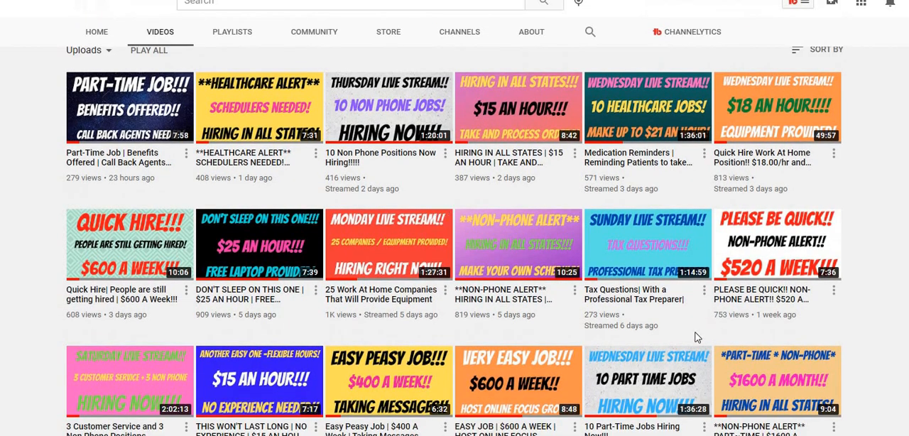
pyautogui.scroll(-3)
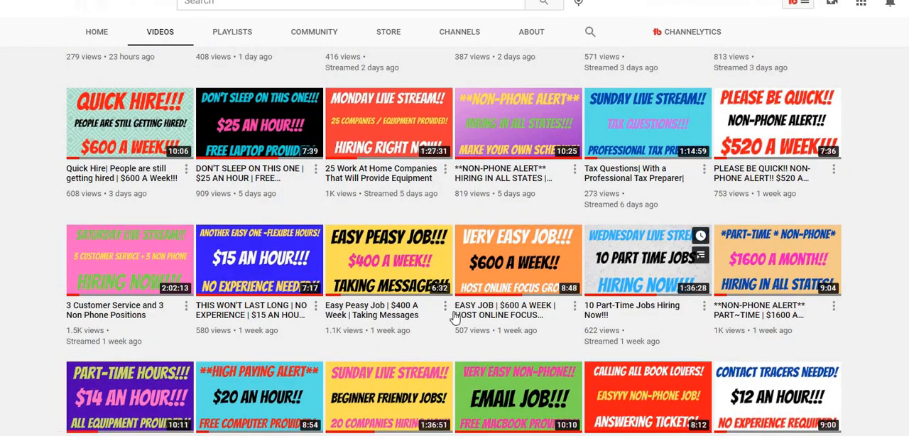
pyautogui.scroll(3)
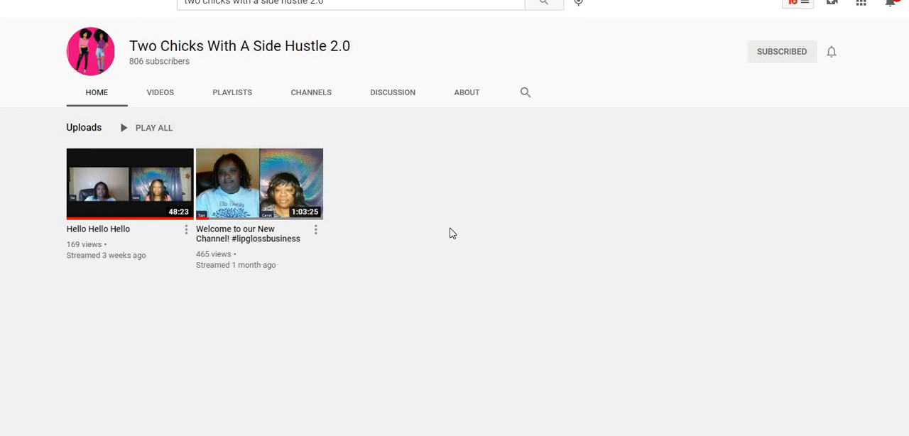
pyautogui.moveTo(102, 113)
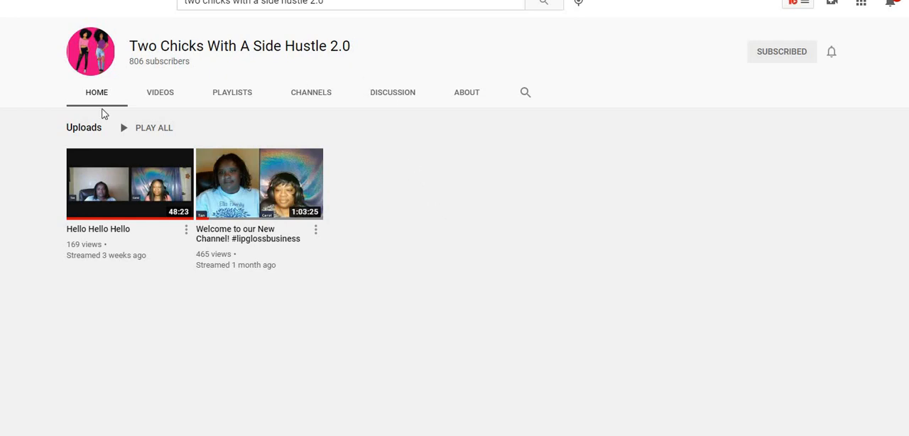
pyautogui.moveTo(452, 177)
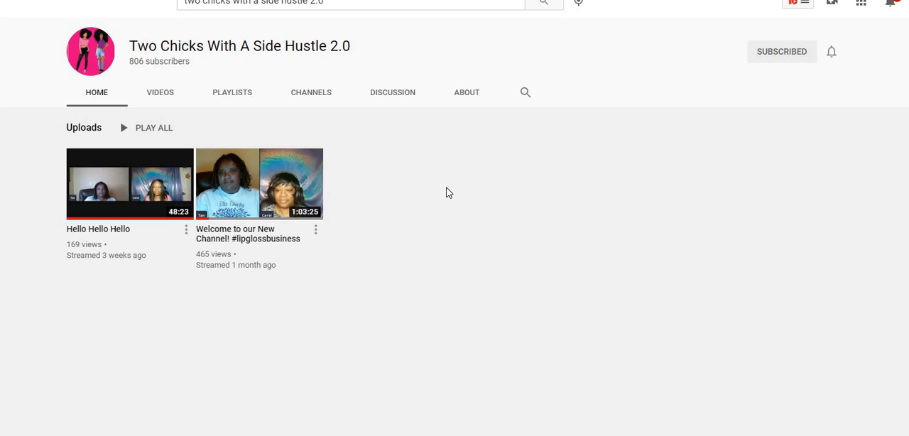
pyautogui.moveTo(592, 191)
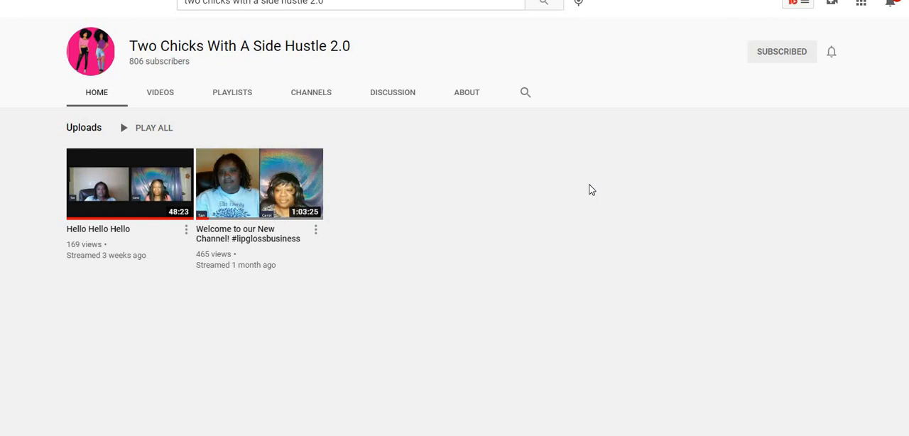
pyautogui.moveTo(111, 93)
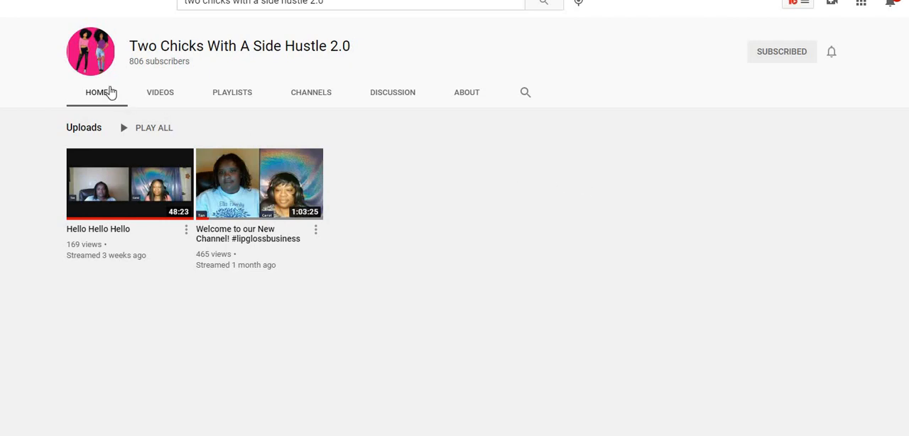
pyautogui.moveTo(556, 154)
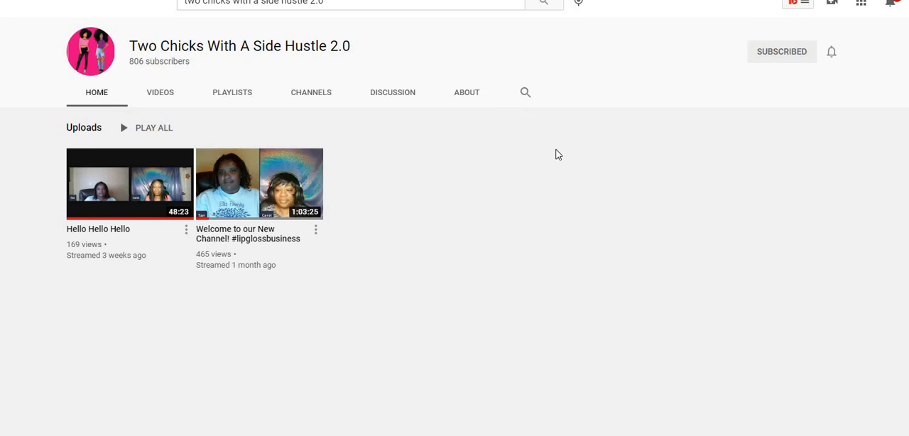
pyautogui.moveTo(631, 191)
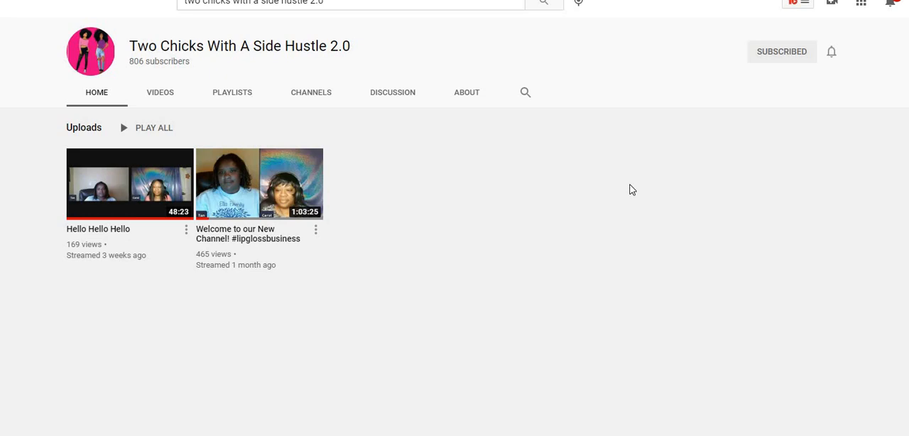
pyautogui.moveTo(656, 184)
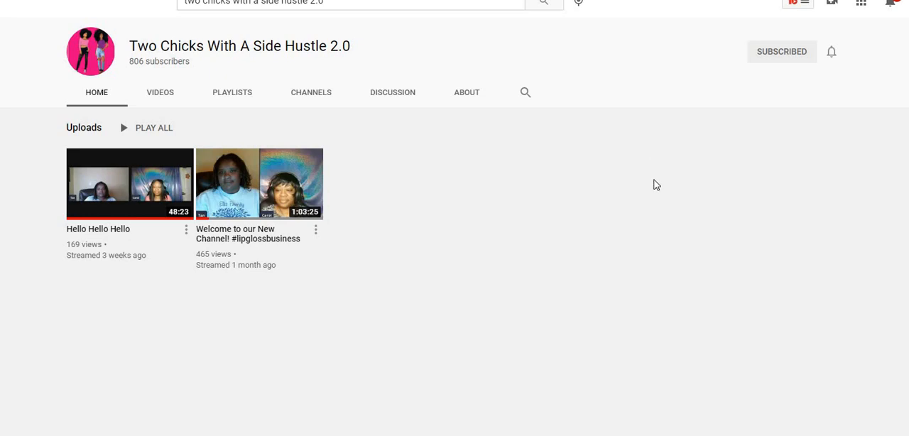
pyautogui.moveTo(646, 115)
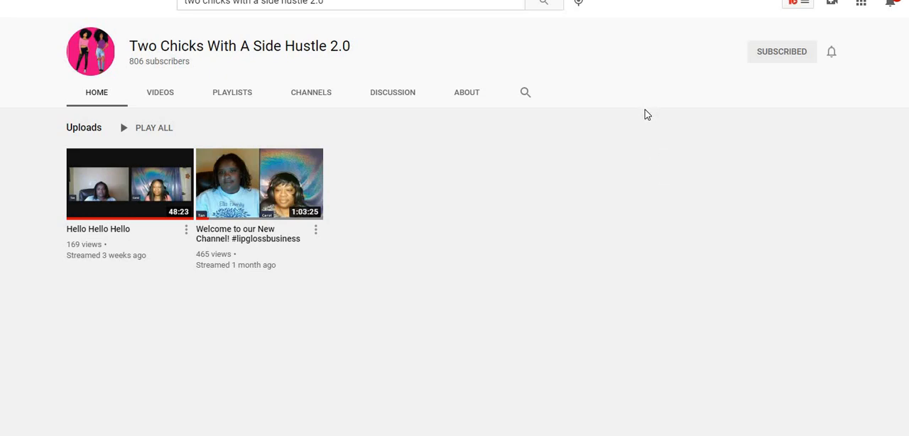
pyautogui.moveTo(439, 105)
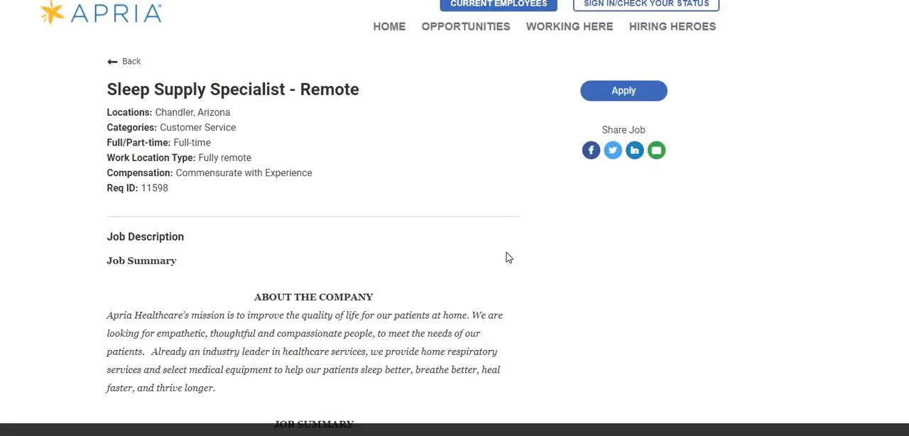
pyautogui.moveTo(656, 280)
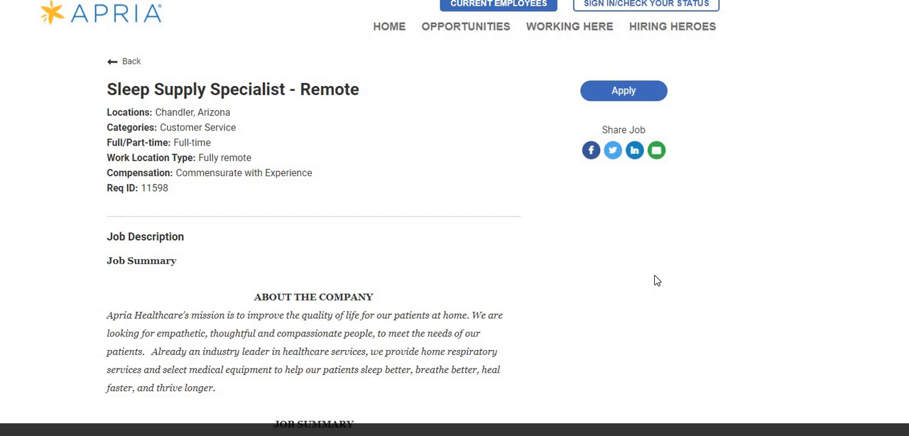
pyautogui.moveTo(608, 271)
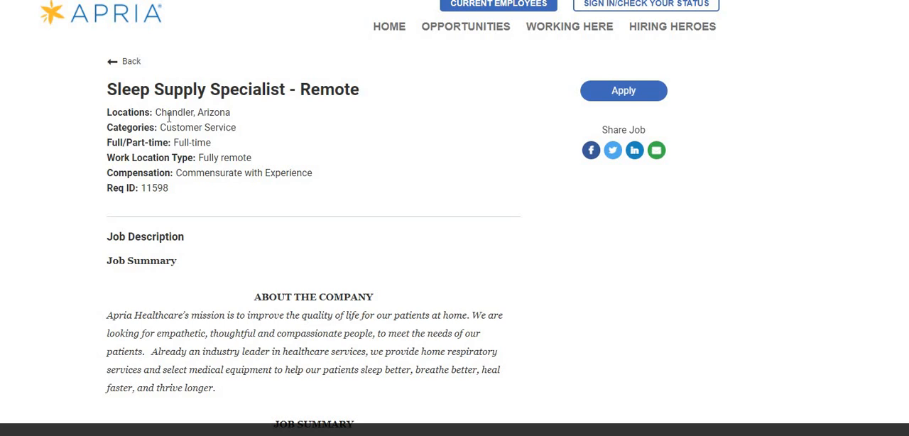
pyautogui.moveTo(536, 239)
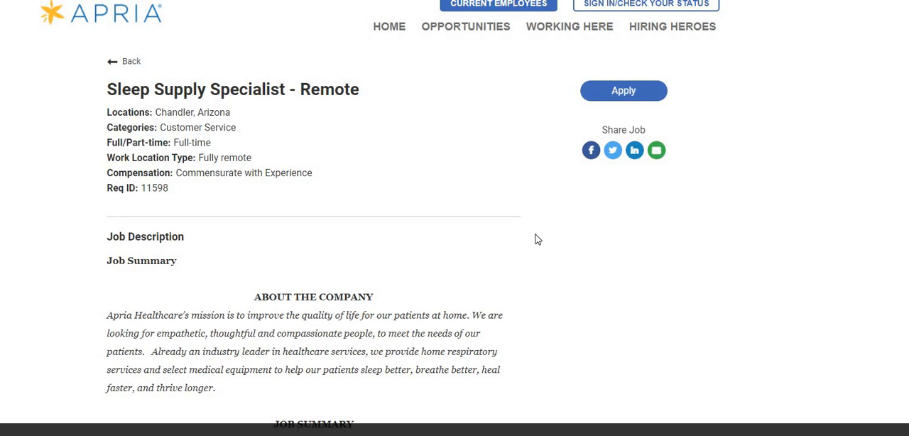
# Scroll the Sleep Supply Specialist posting past About the Company to the Job Summary bullets.
pyautogui.scroll(-3)
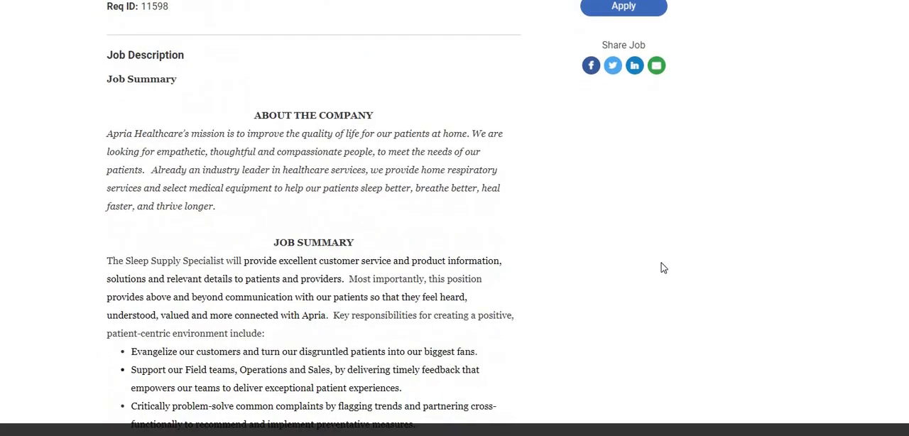
pyautogui.moveTo(655, 265)
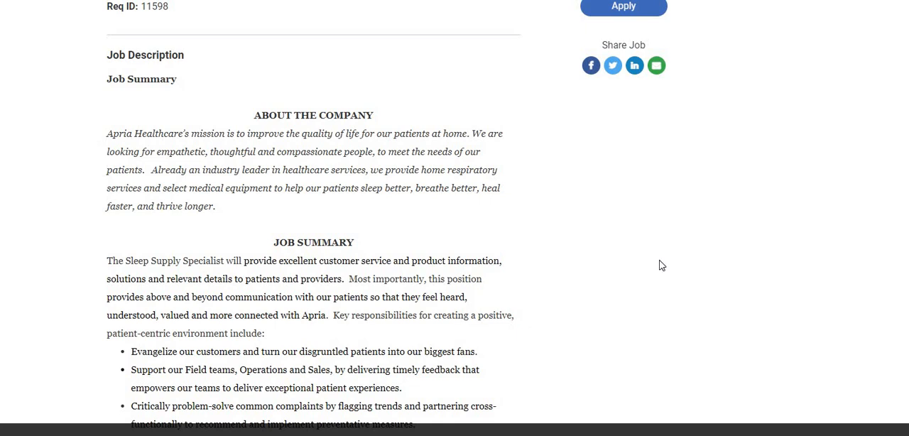
pyautogui.moveTo(653, 268)
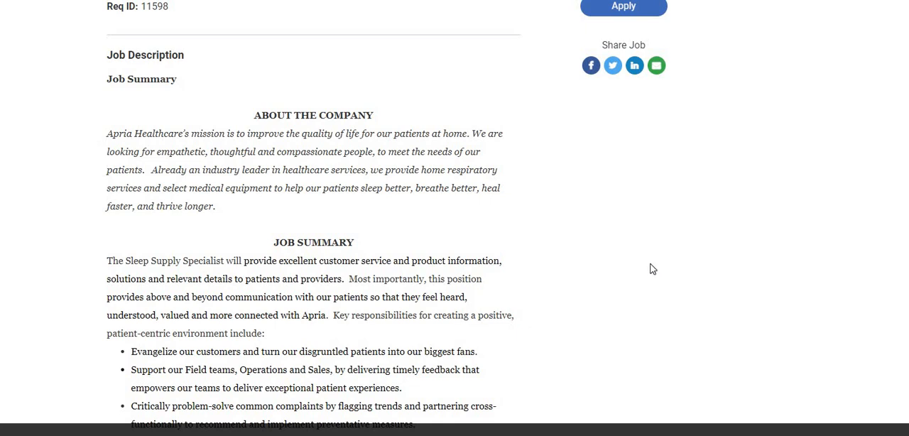
pyautogui.scroll(-3)
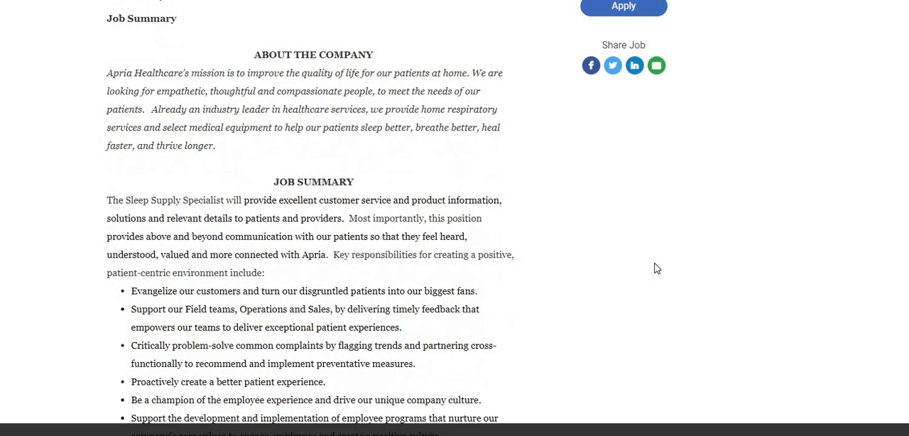
pyautogui.scroll(-3)
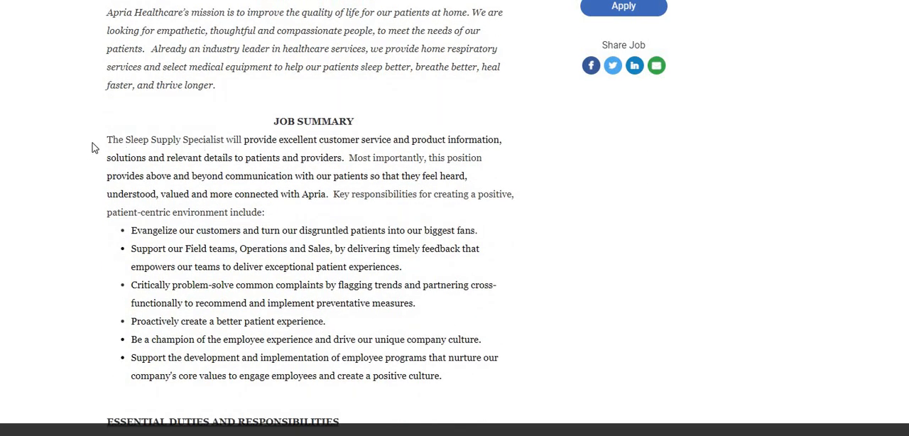
pyautogui.moveTo(218, 151)
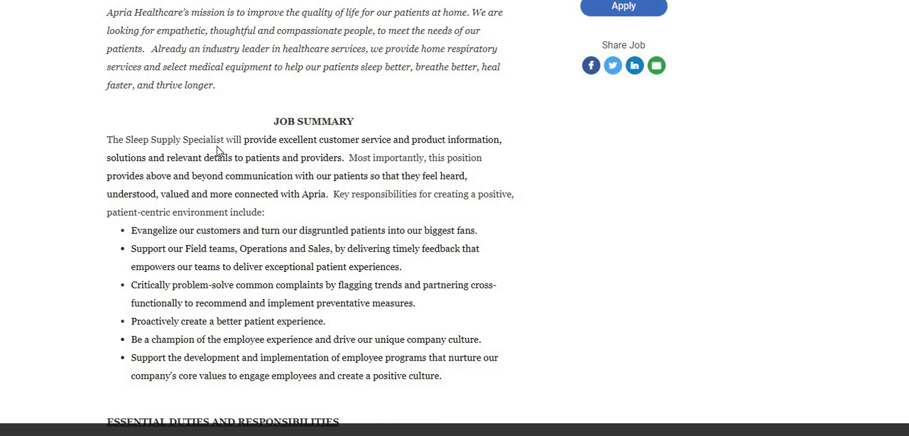
pyautogui.moveTo(593, 210)
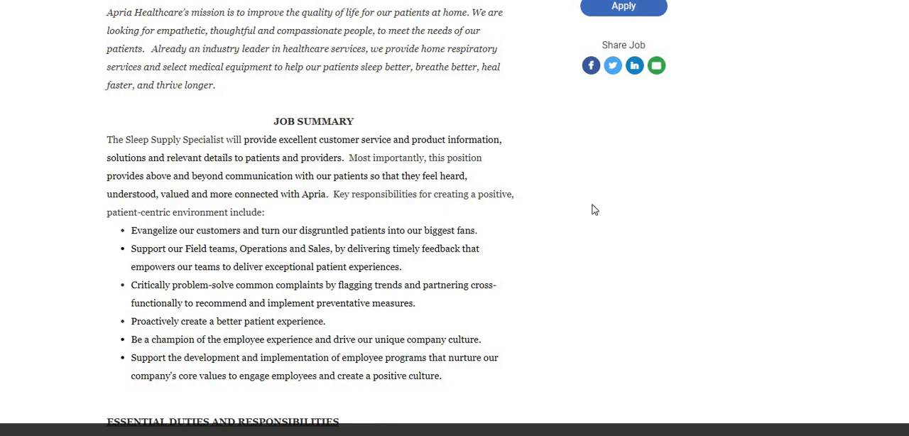
pyautogui.moveTo(585, 269)
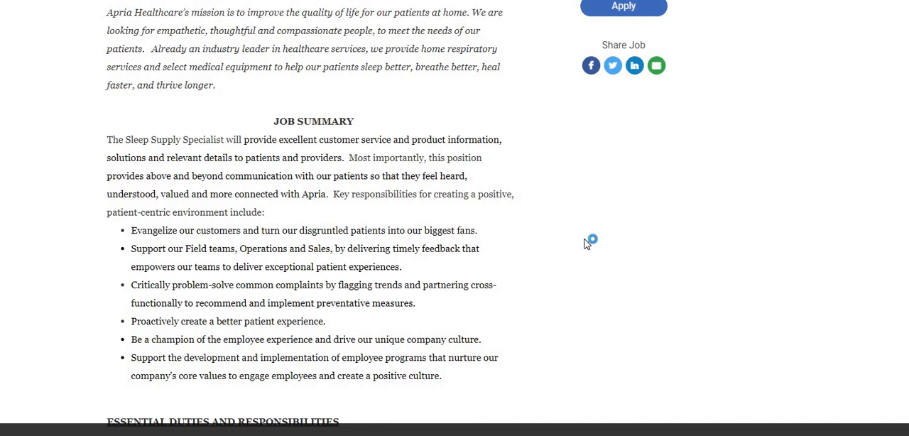
pyautogui.moveTo(630, 222)
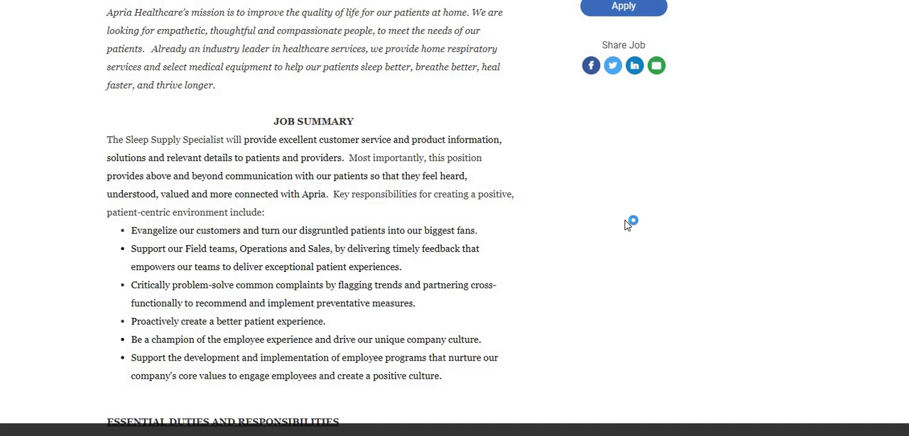
pyautogui.moveTo(309, 227)
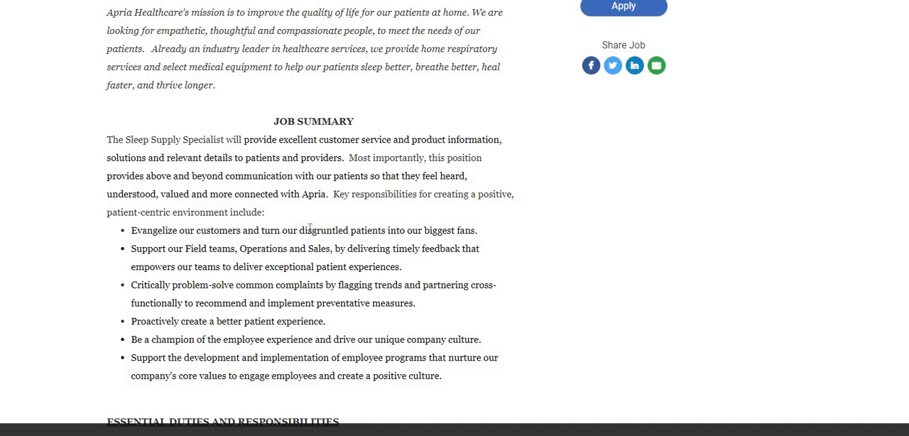
pyautogui.moveTo(509, 226)
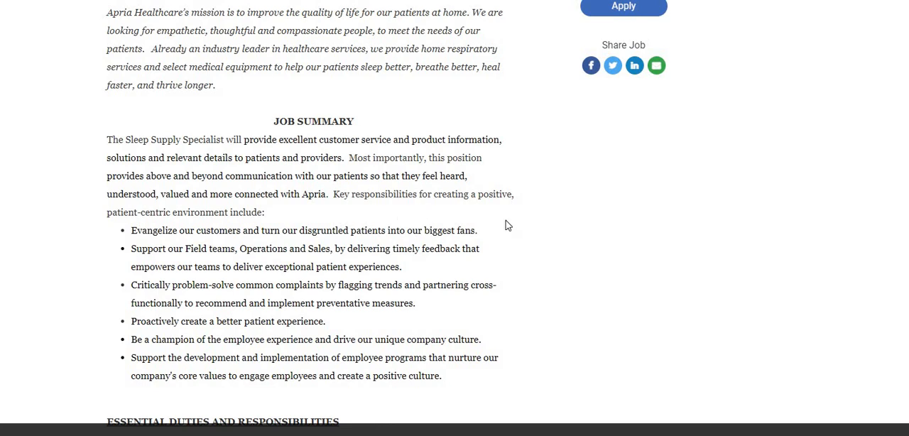
pyautogui.moveTo(609, 247)
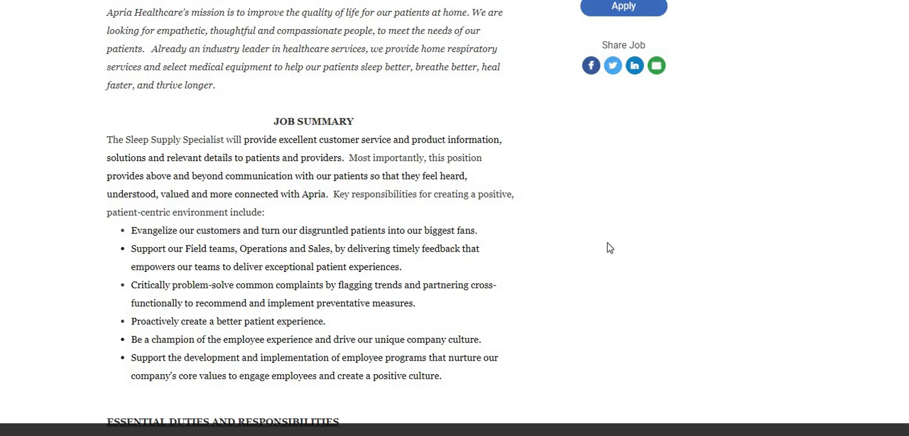
pyautogui.scroll(-3)
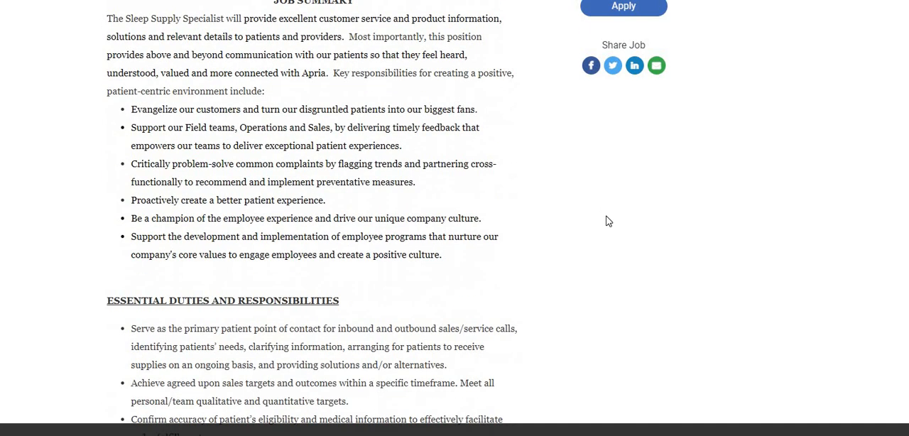
pyautogui.scroll(-3)
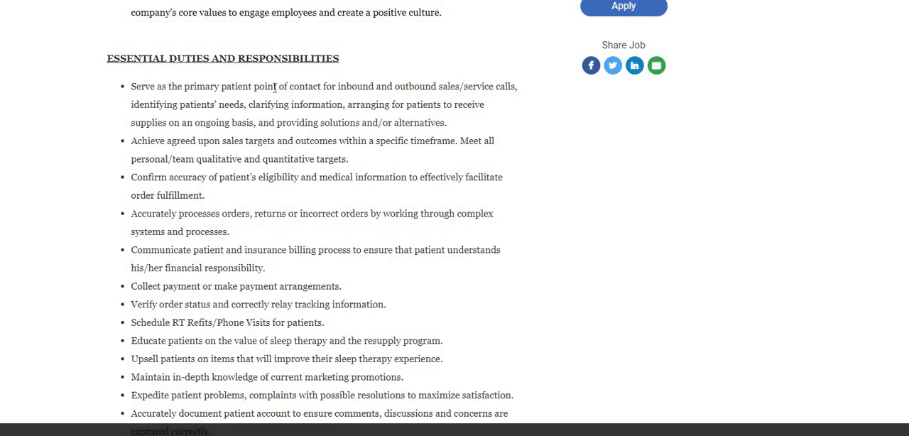
pyautogui.moveTo(554, 236)
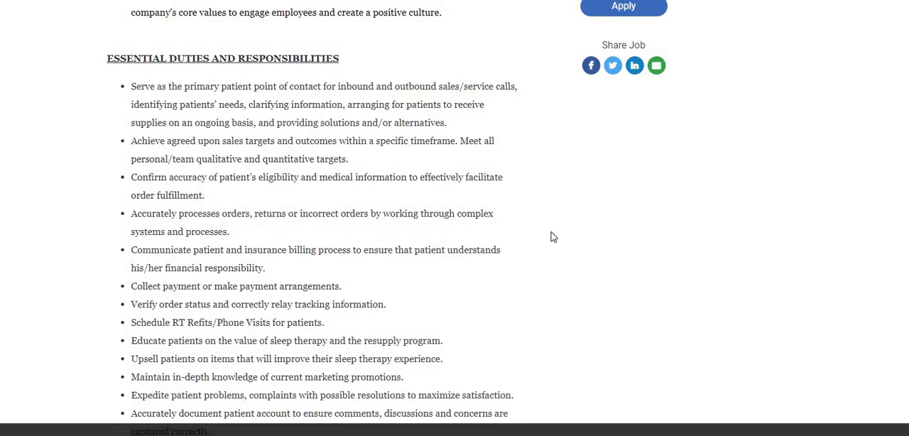
pyautogui.moveTo(603, 255)
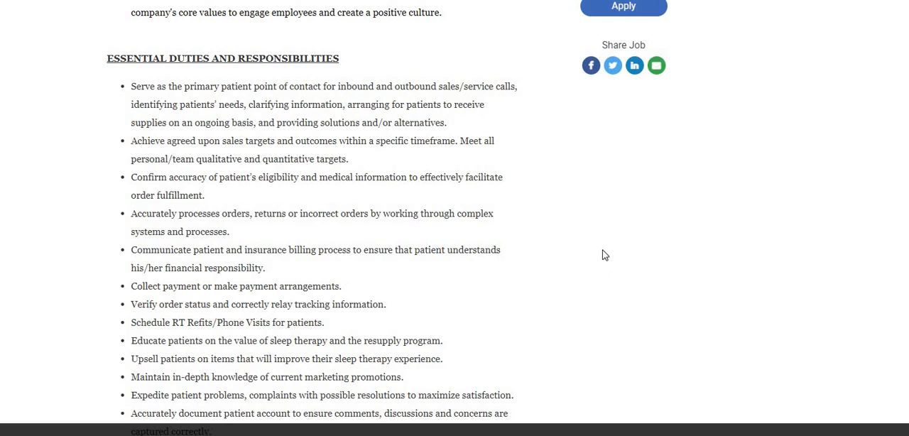
pyautogui.moveTo(616, 262)
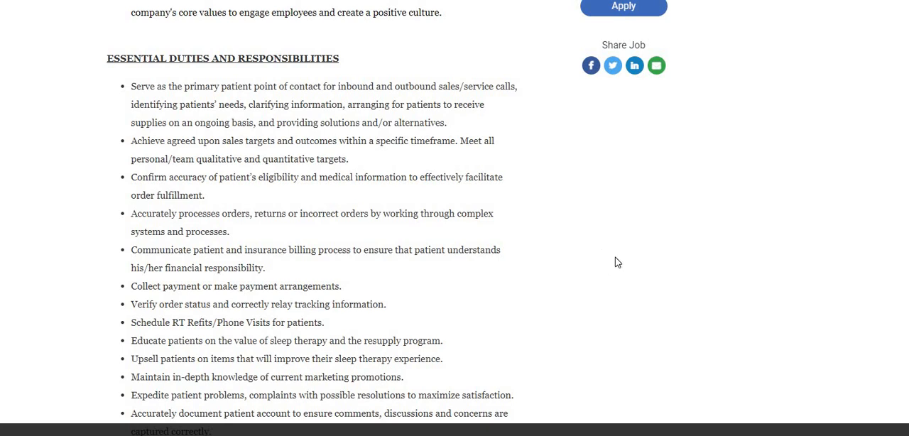
pyautogui.moveTo(576, 255)
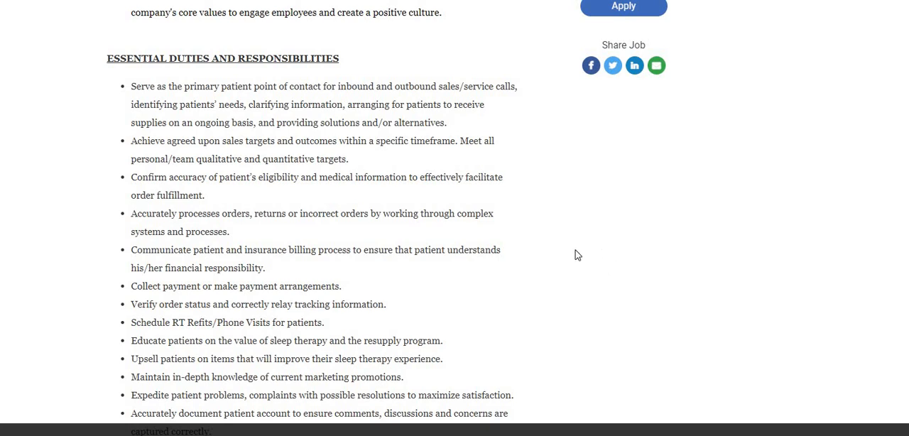
pyautogui.moveTo(634, 268)
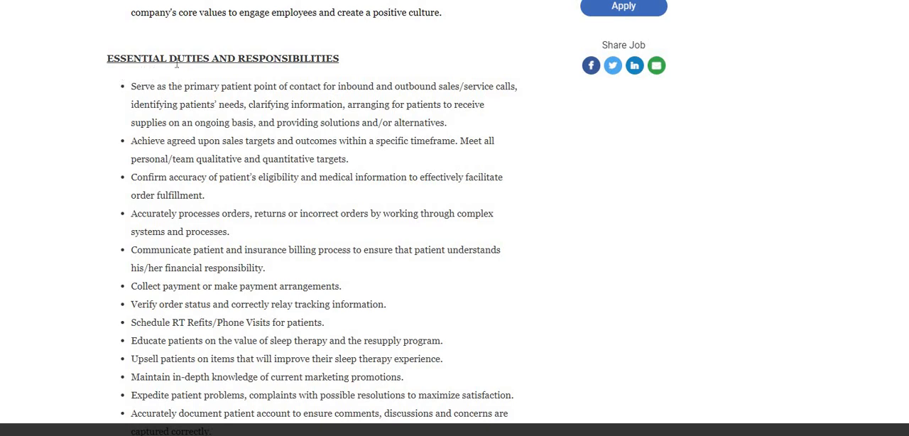
pyautogui.moveTo(285, 117)
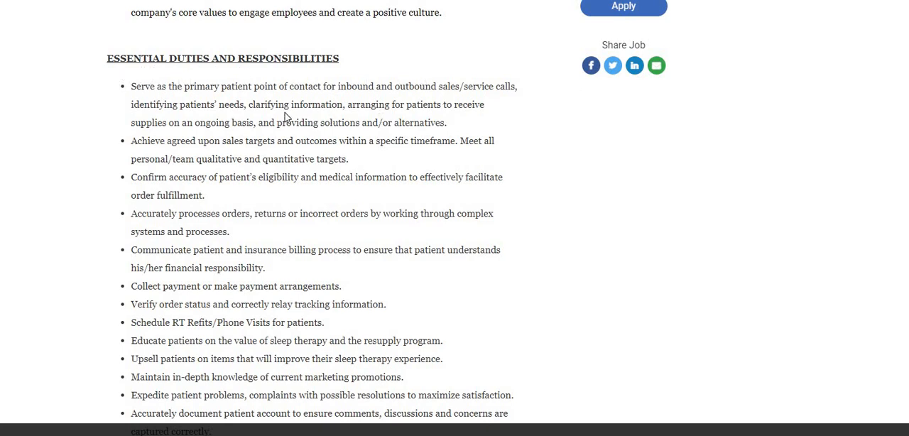
pyautogui.moveTo(332, 85)
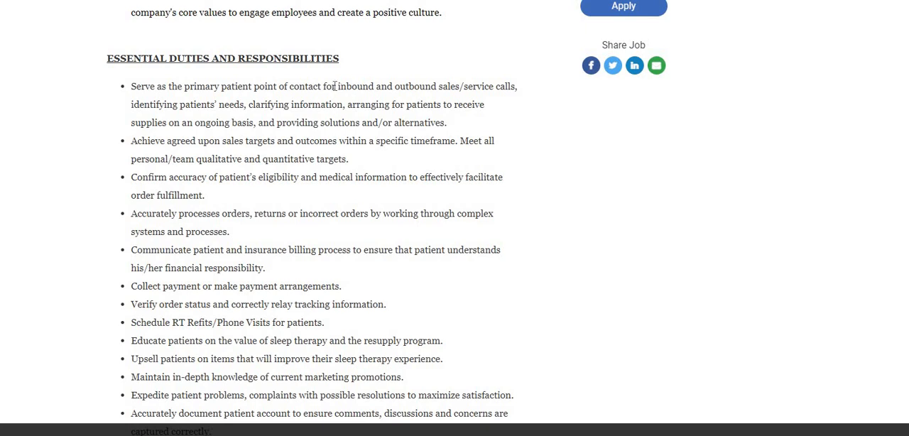
pyautogui.moveTo(633, 241)
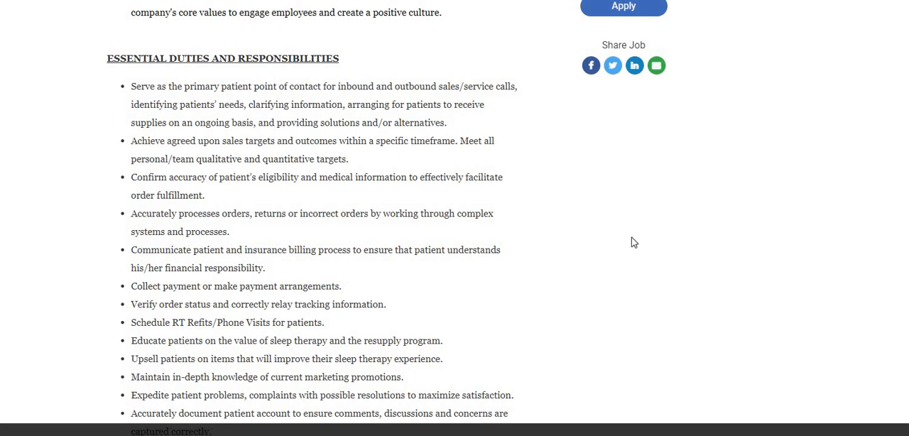
pyautogui.moveTo(630, 239)
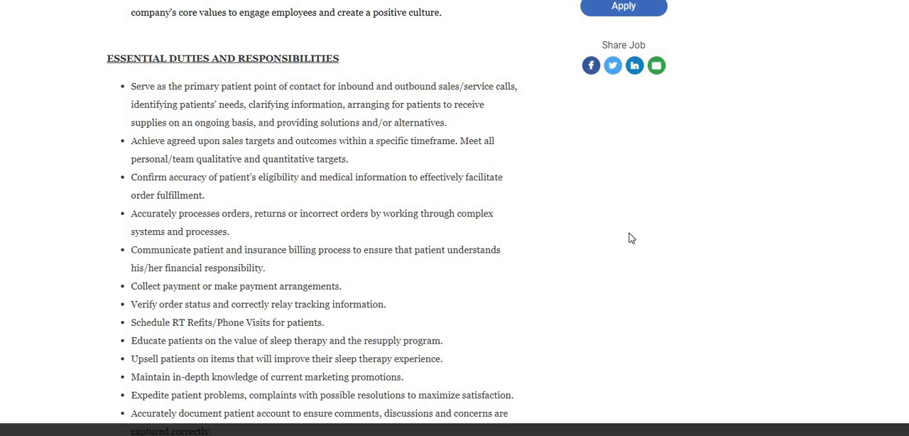
pyautogui.moveTo(625, 242)
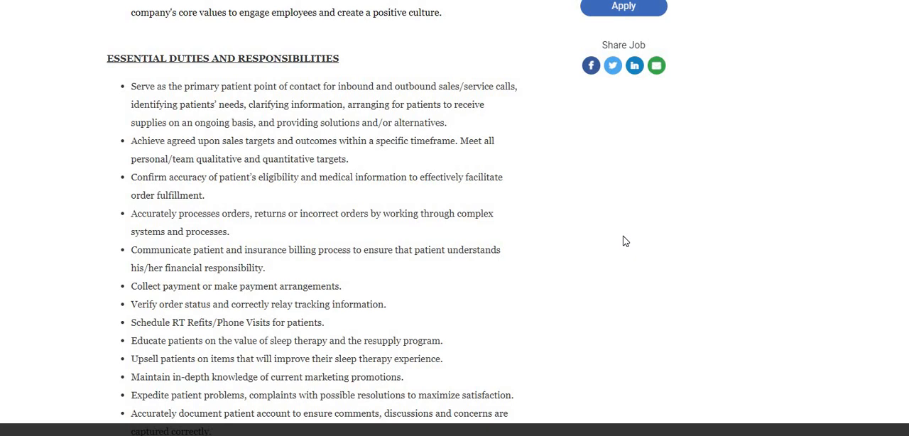
pyautogui.moveTo(508, 193)
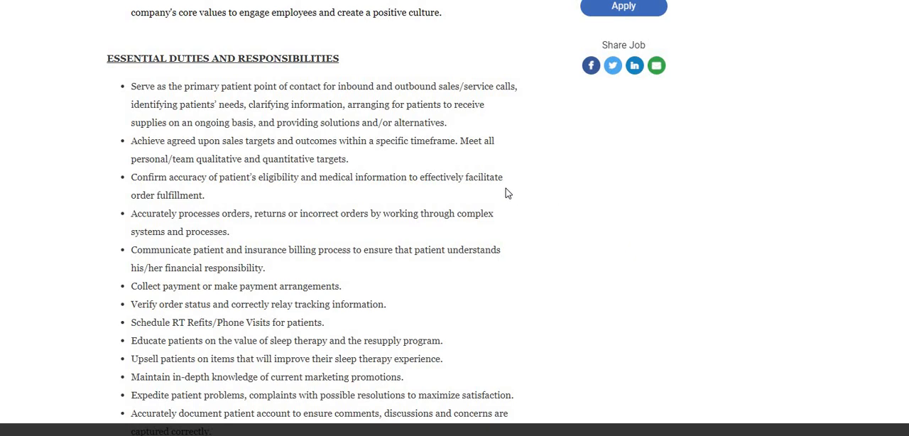
# Scroll to Supervisory Responsibilities (N/A) and the Minimum Required Qualifications heading.
pyautogui.scroll(-3)
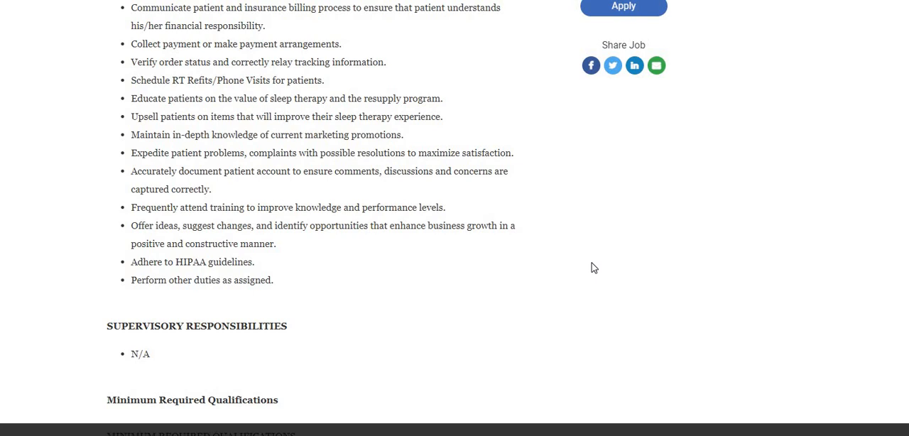
pyautogui.moveTo(554, 264)
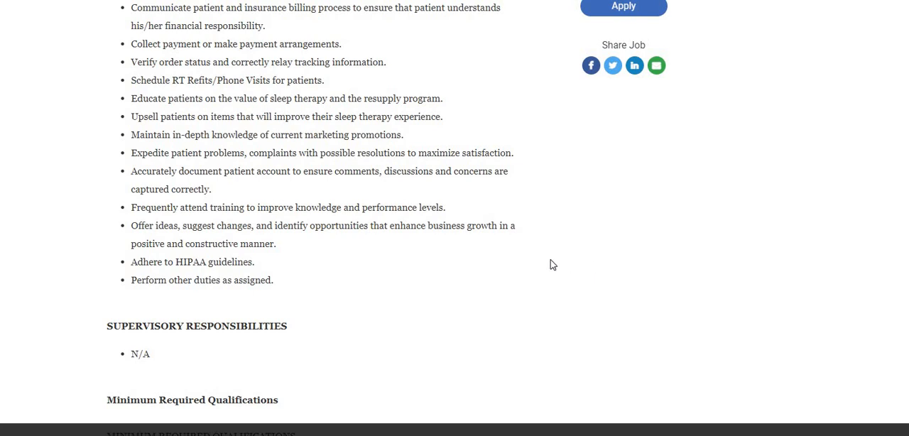
pyautogui.scroll(3)
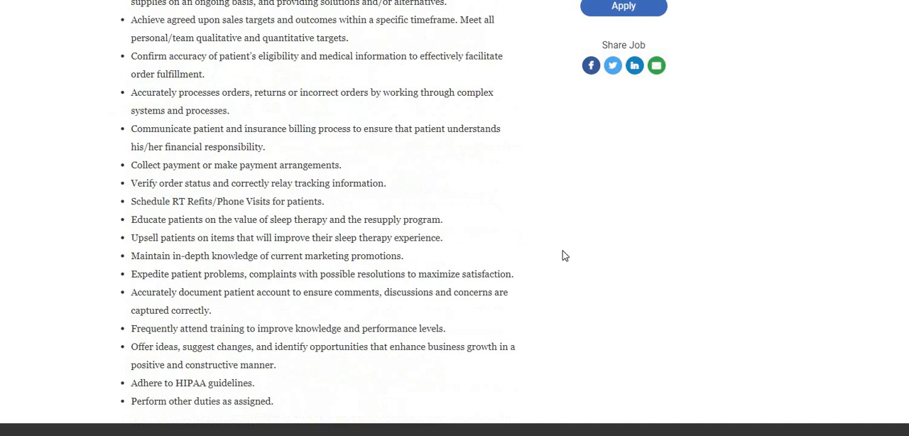
pyautogui.scroll(-3)
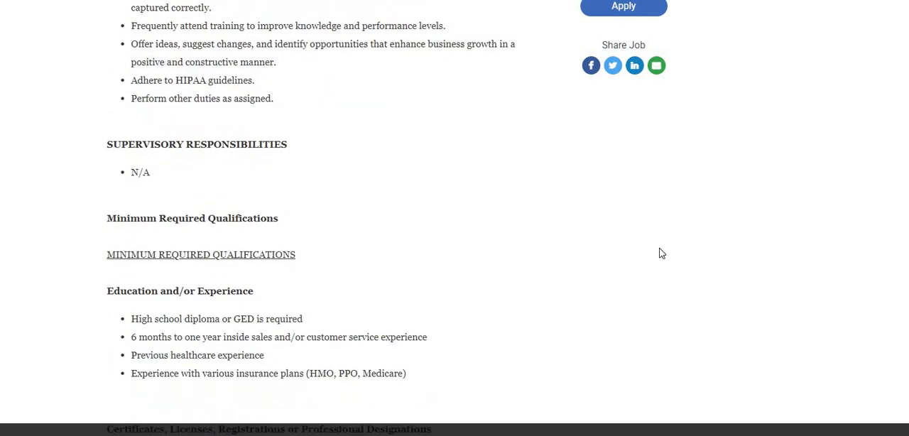
pyautogui.moveTo(602, 227)
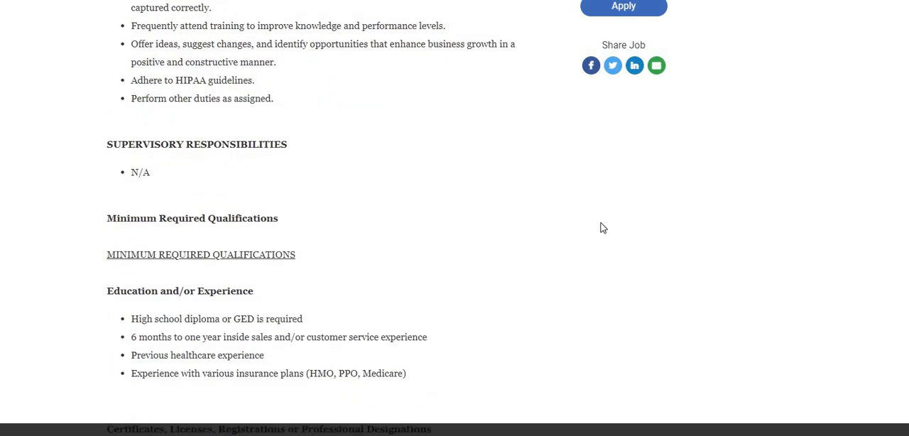
pyautogui.moveTo(539, 226)
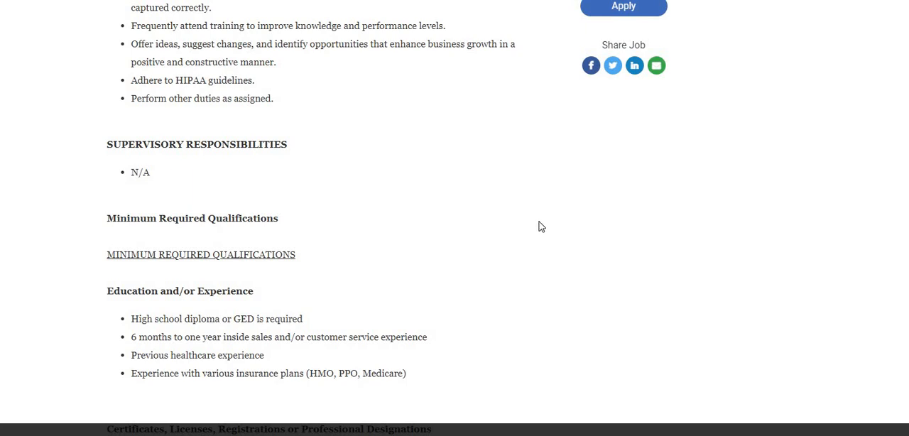
pyautogui.moveTo(551, 237)
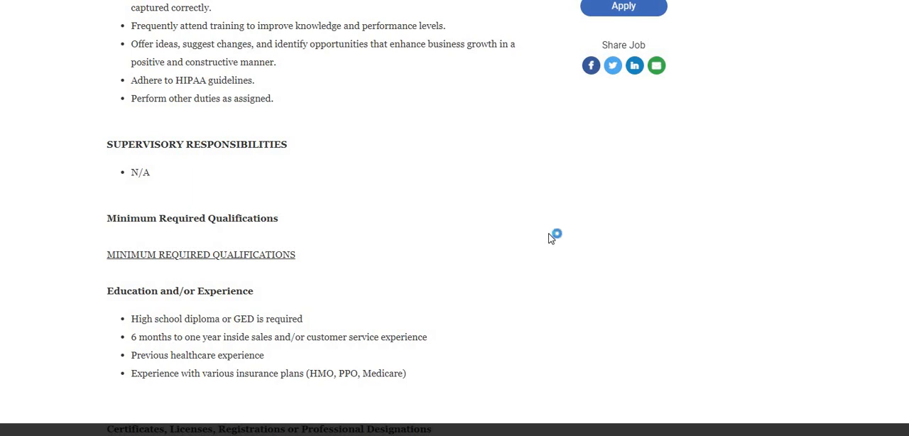
# Scroll to Certificates and Licenses (N/A) and Skills, Knowledge and Abilities starting with Patient-Focused.
pyautogui.scroll(-3)
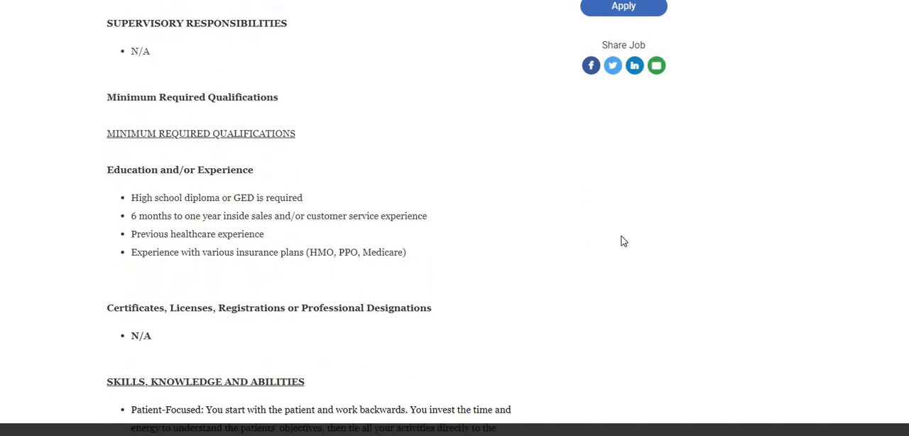
pyautogui.scroll(-3)
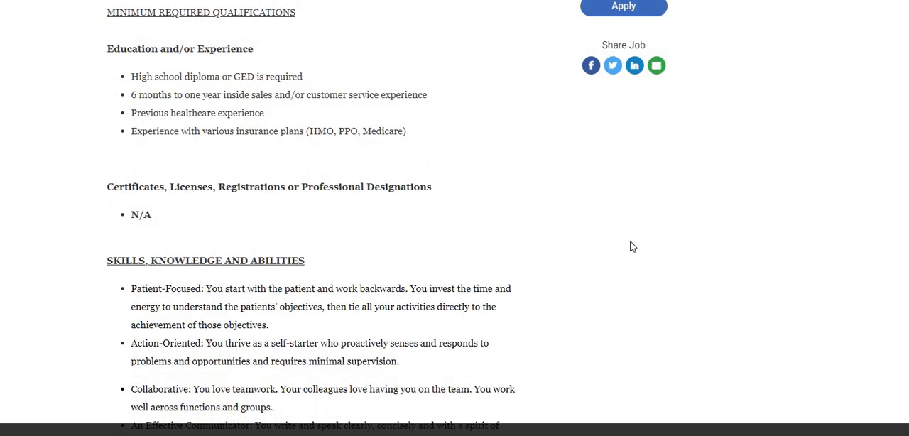
pyautogui.moveTo(574, 269)
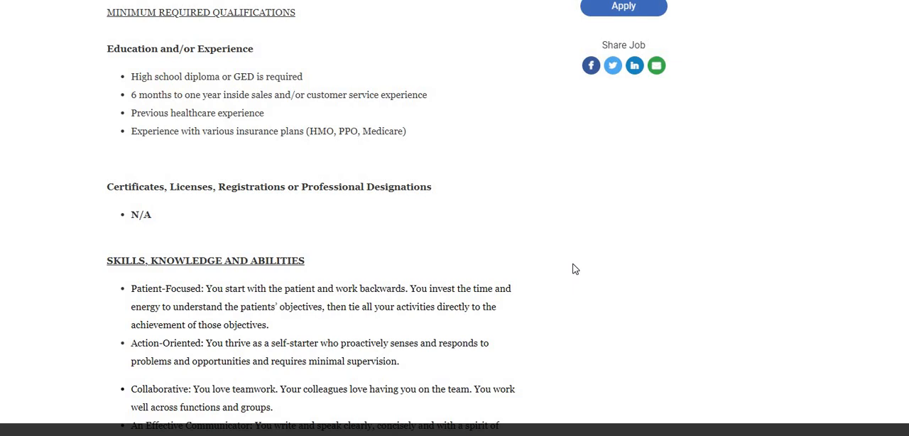
pyautogui.moveTo(687, 262)
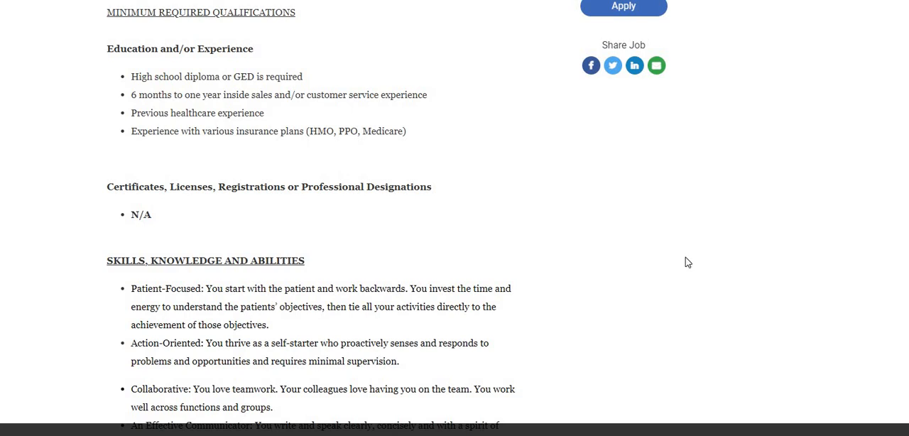
pyautogui.moveTo(636, 251)
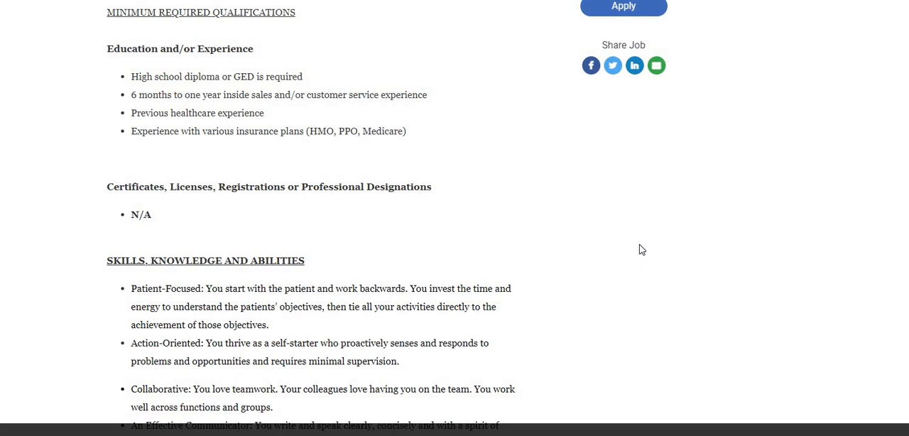
pyautogui.moveTo(647, 274)
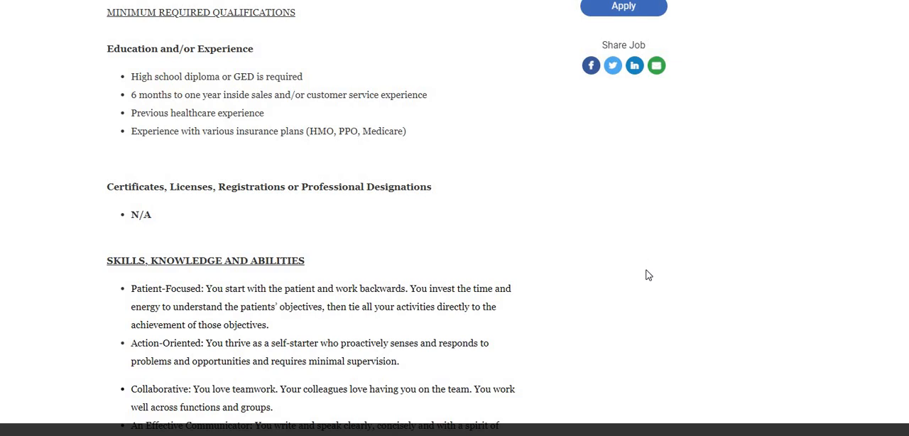
pyautogui.moveTo(623, 276)
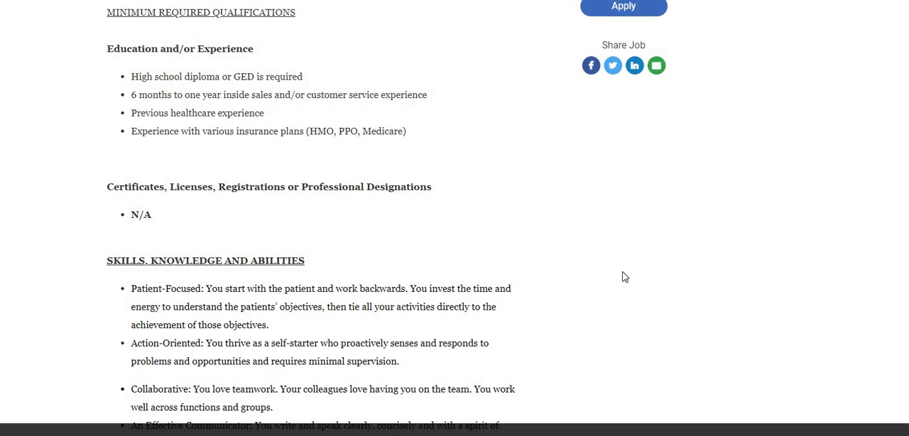
pyautogui.moveTo(645, 279)
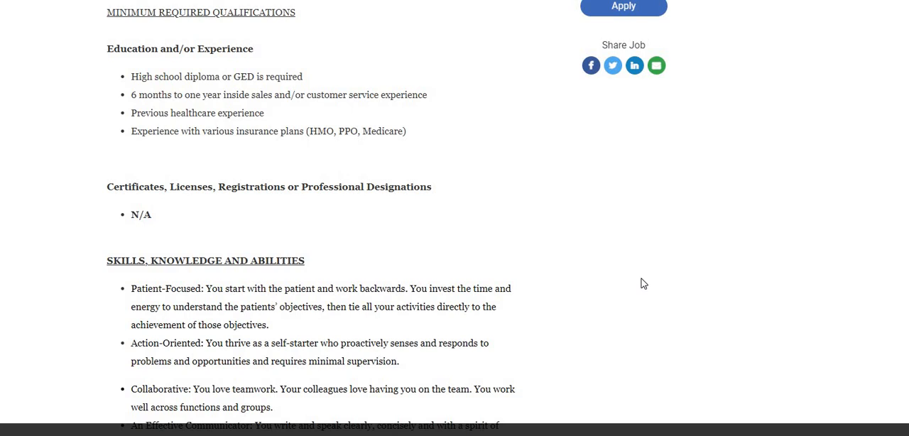
pyautogui.moveTo(650, 278)
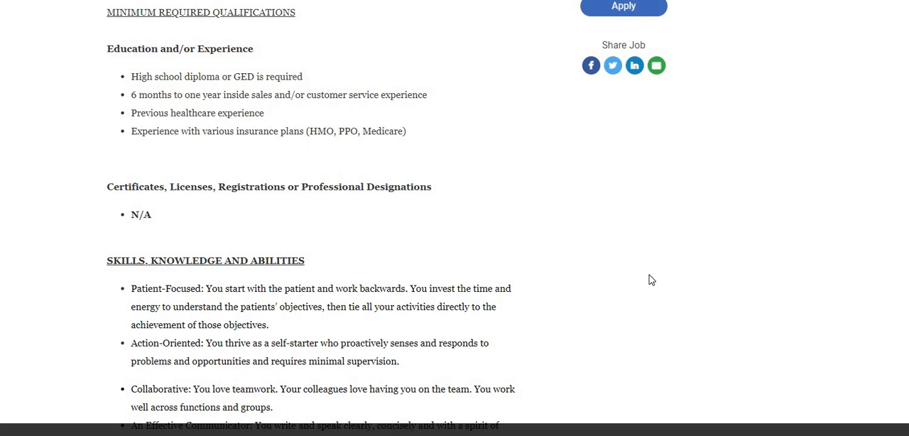
pyautogui.moveTo(656, 252)
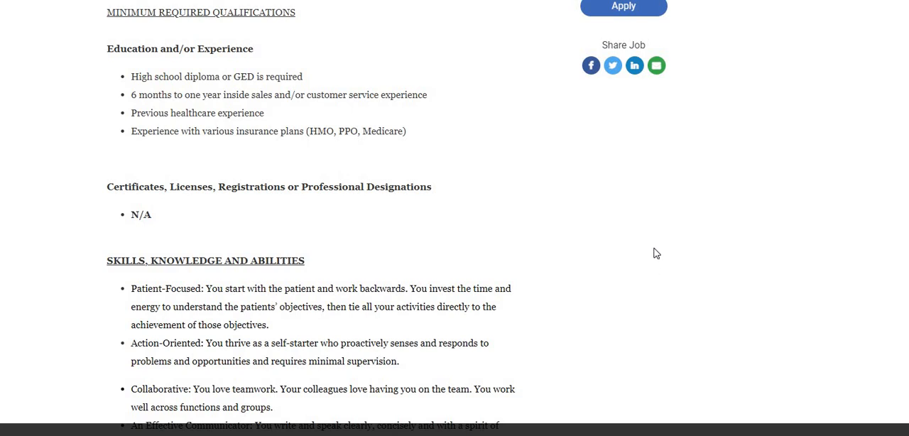